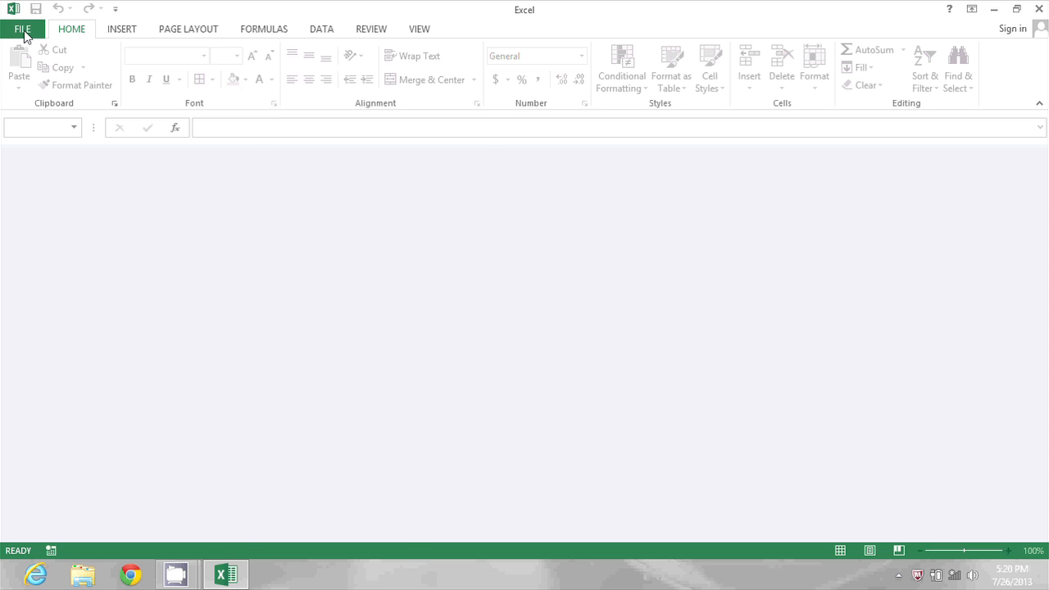
# Create a new blank workbook, Book1, from the File menu's New screen
pyautogui.click(23, 30)
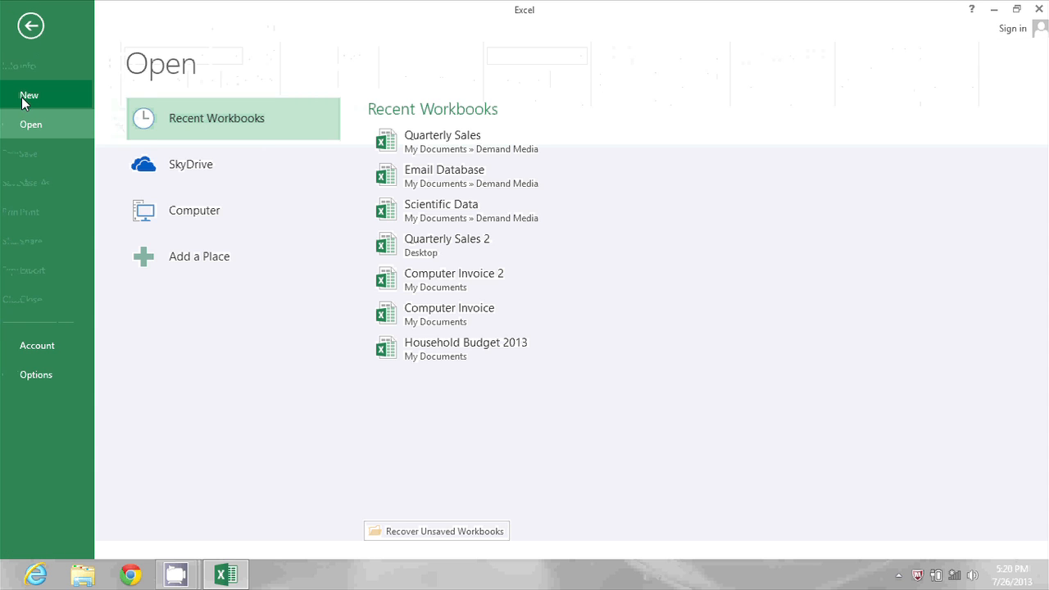
pyautogui.click(29, 95)
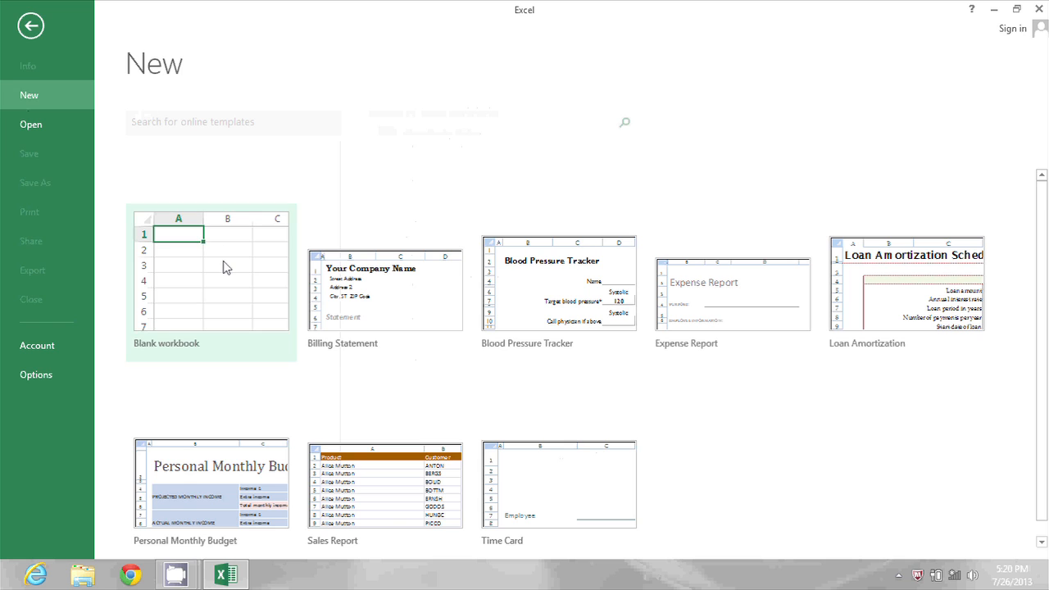
pyautogui.click(209, 282)
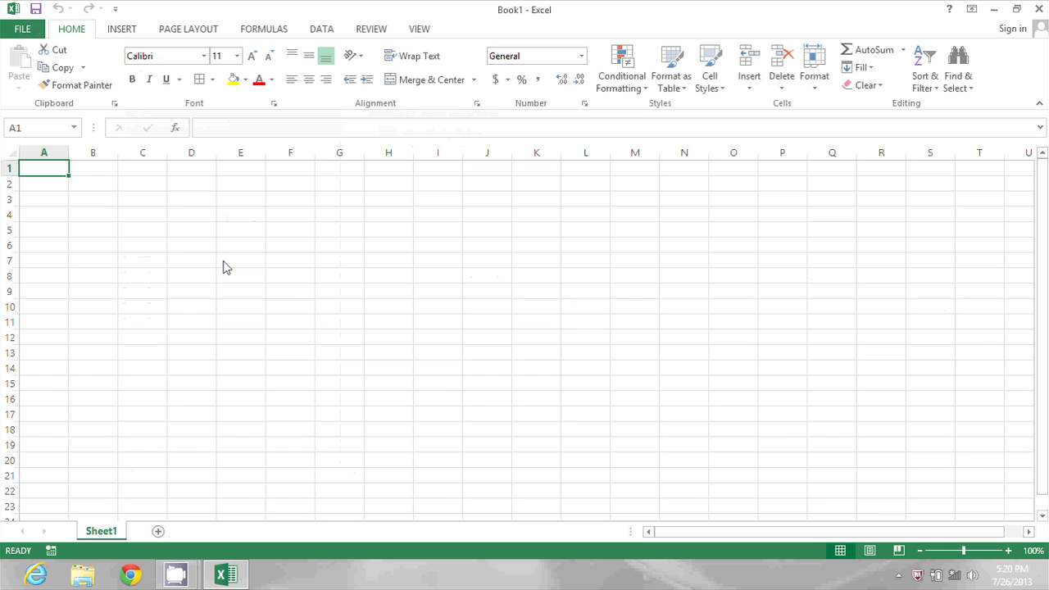
pyautogui.moveTo(200, 436)
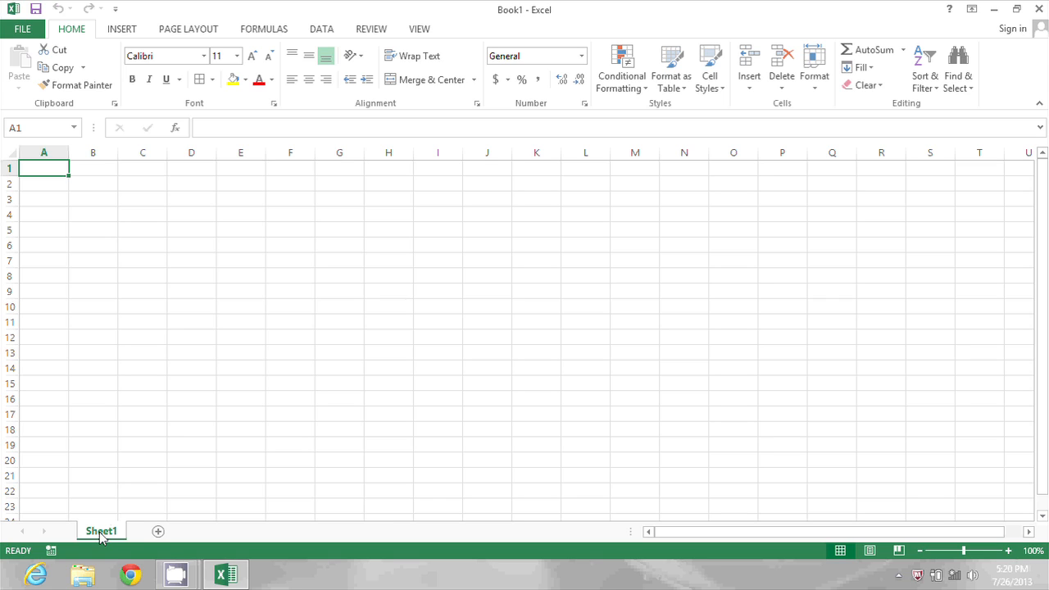
pyautogui.moveTo(157, 531)
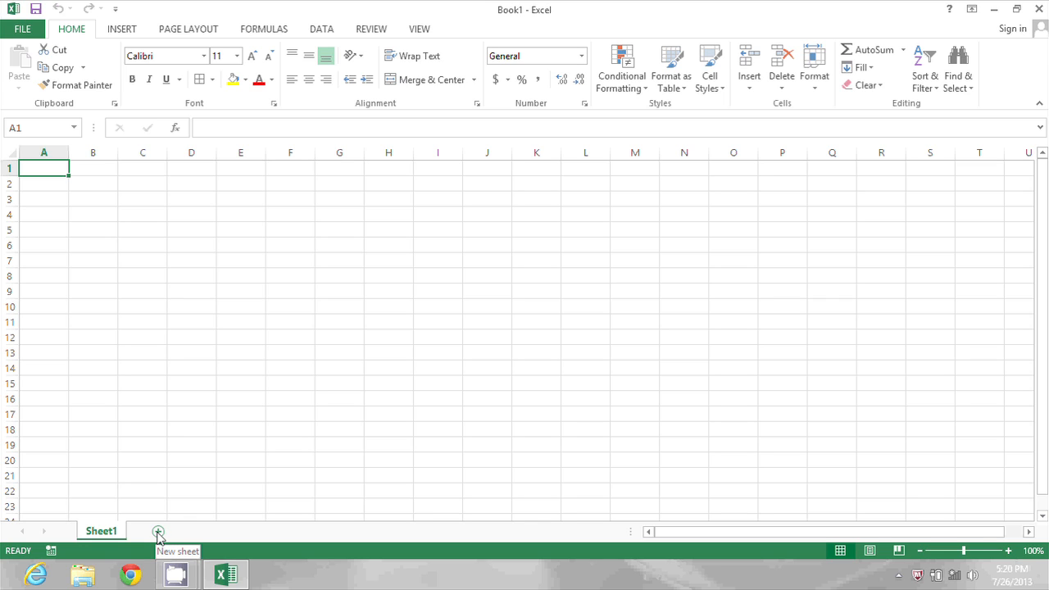
# Add a second worksheet, Sheet2, with the New sheet (+) button
pyautogui.click(157, 531)
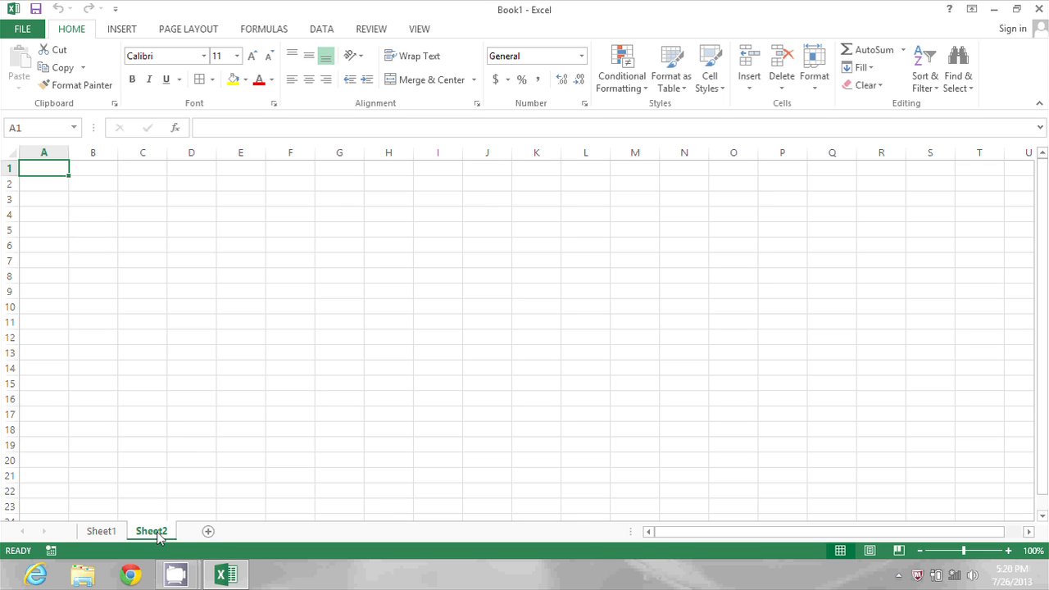
# Insert a third worksheet, Sheet3, before Sheet2 via the sheet tab's Insert dialog
pyautogui.rightClick(151, 531)
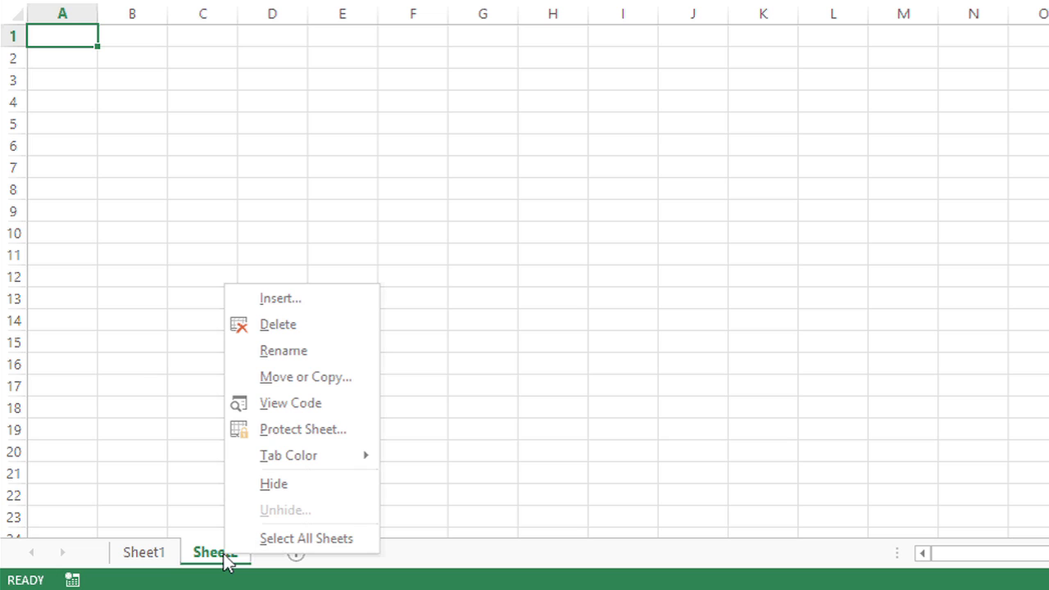
pyautogui.moveTo(302, 298)
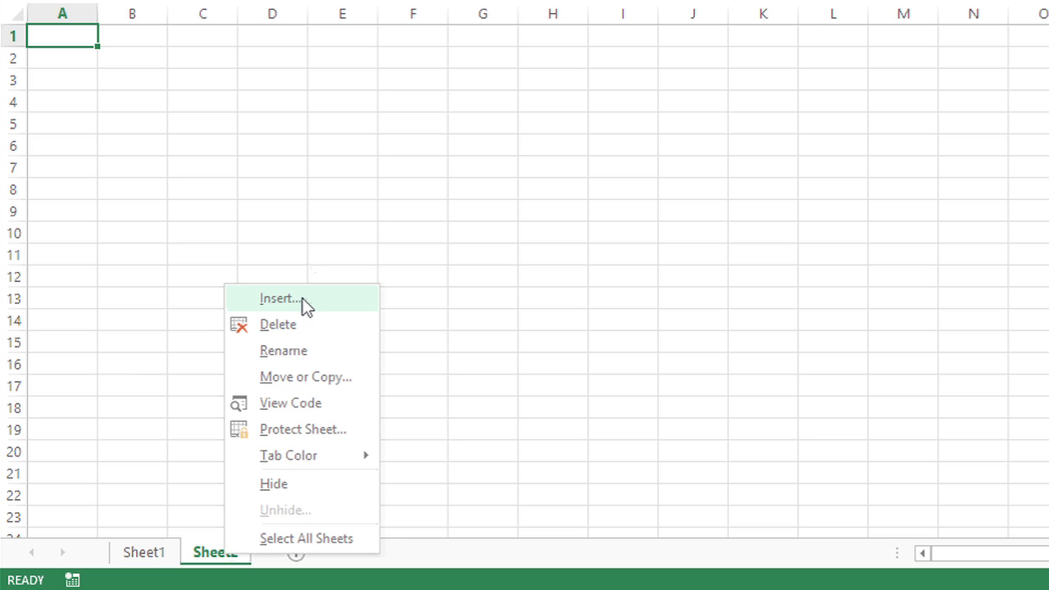
pyautogui.click(279, 298)
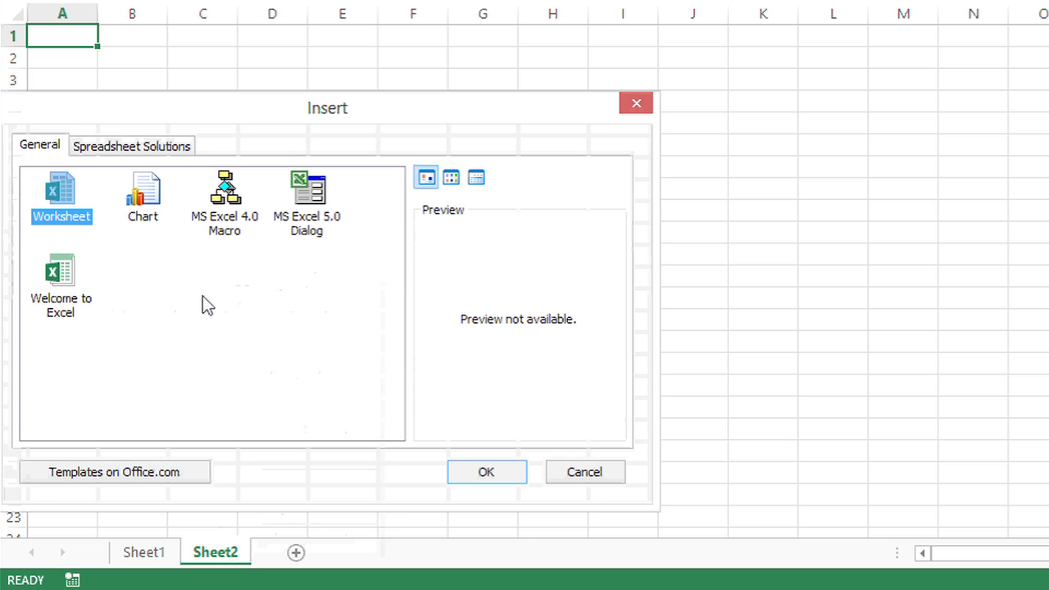
pyautogui.moveTo(485, 472)
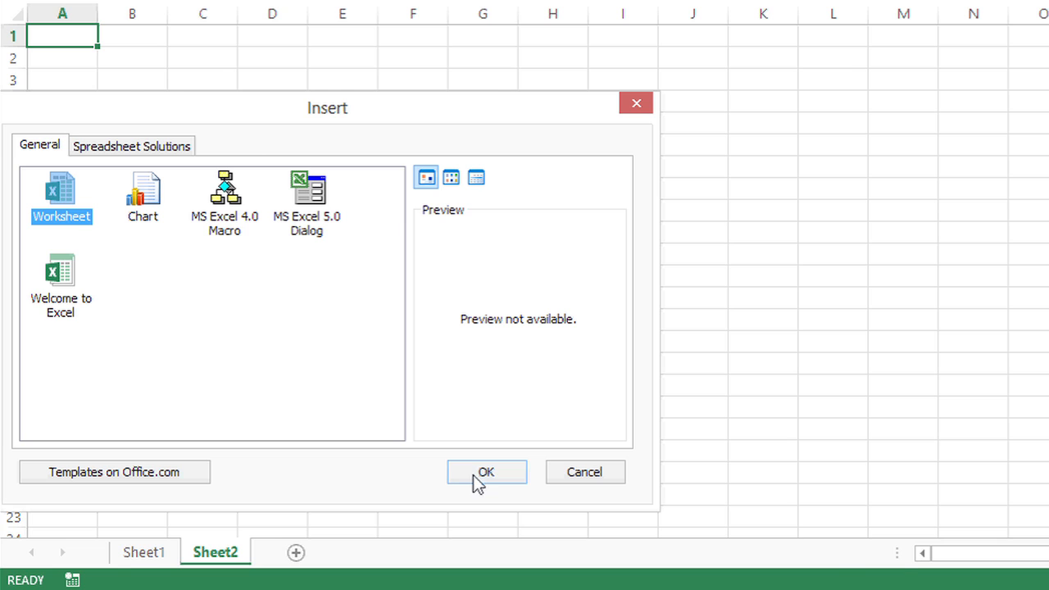
pyautogui.click(485, 472)
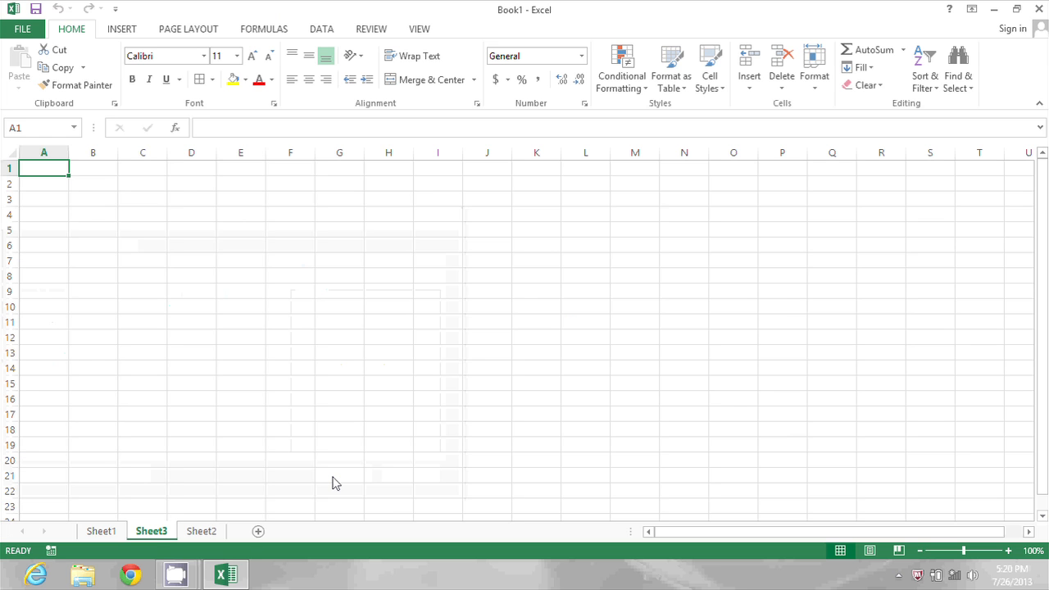